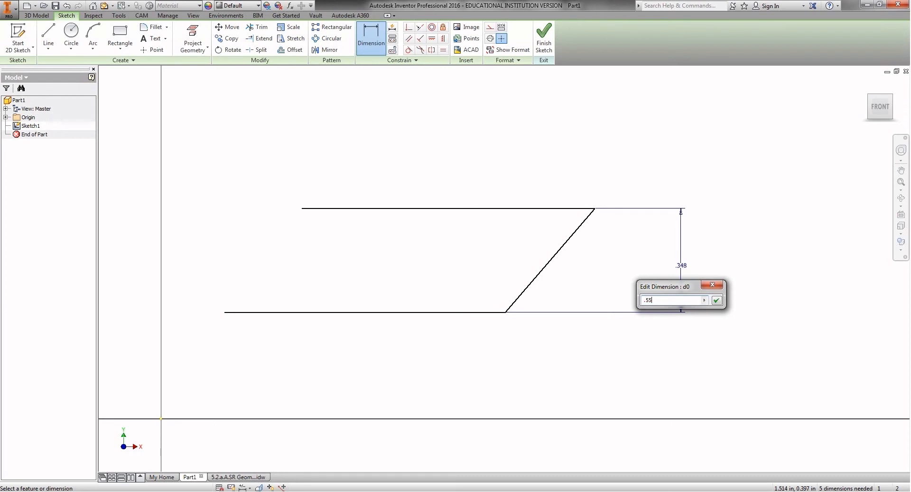
Step: Confirm the .55 vertical spacing between the two horizontal lines
left_click(717, 301)
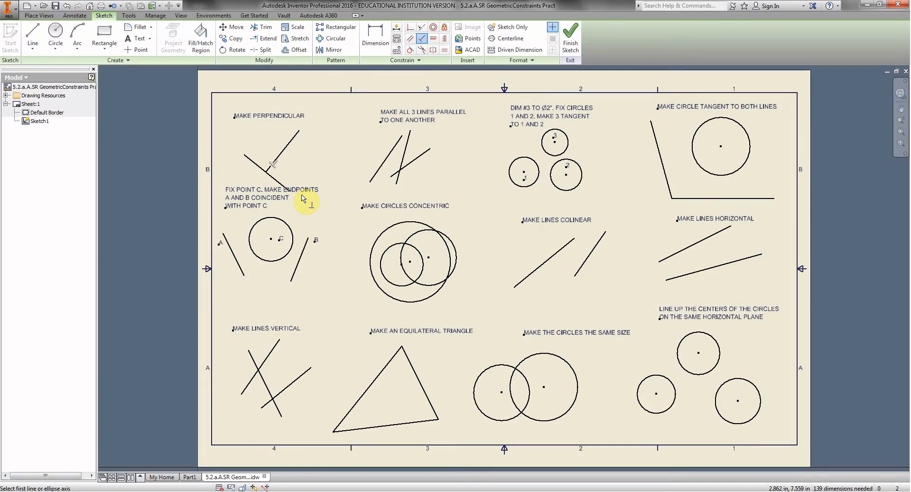
Step: Constrain the two MAKE PERPENDICULAR lines at a right angle and finish the command
left_click(279, 173)
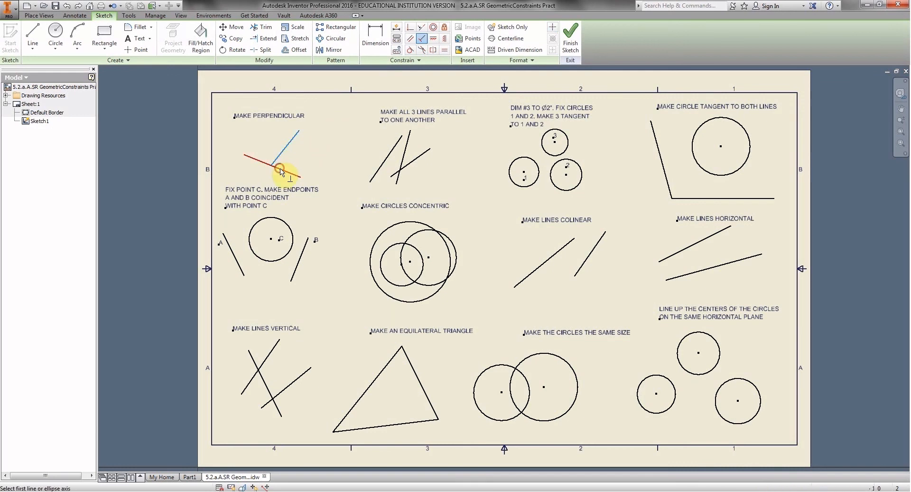
right_click(281, 172)
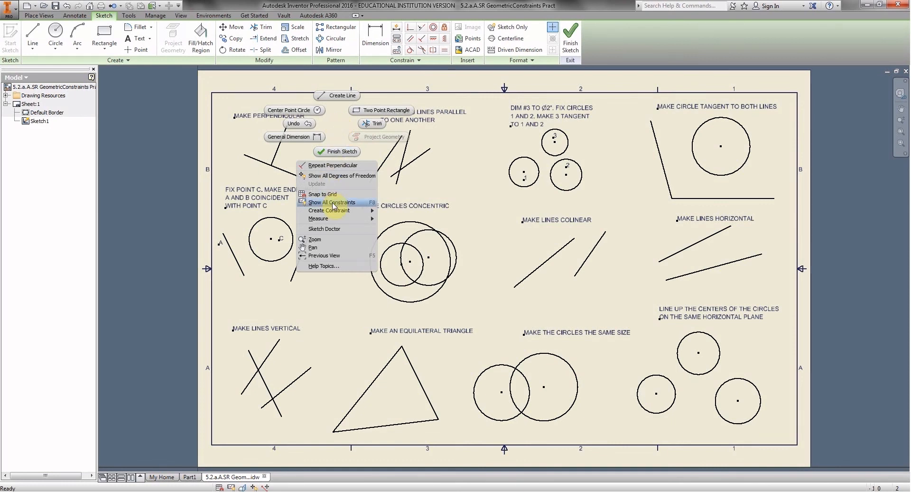
Step: Display all existing constraint symbols across the practice sketch
left_click(332, 202)
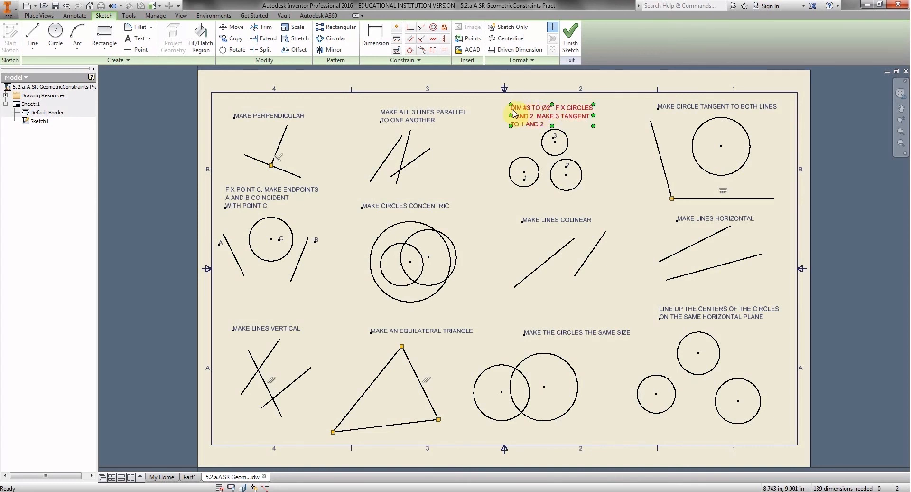